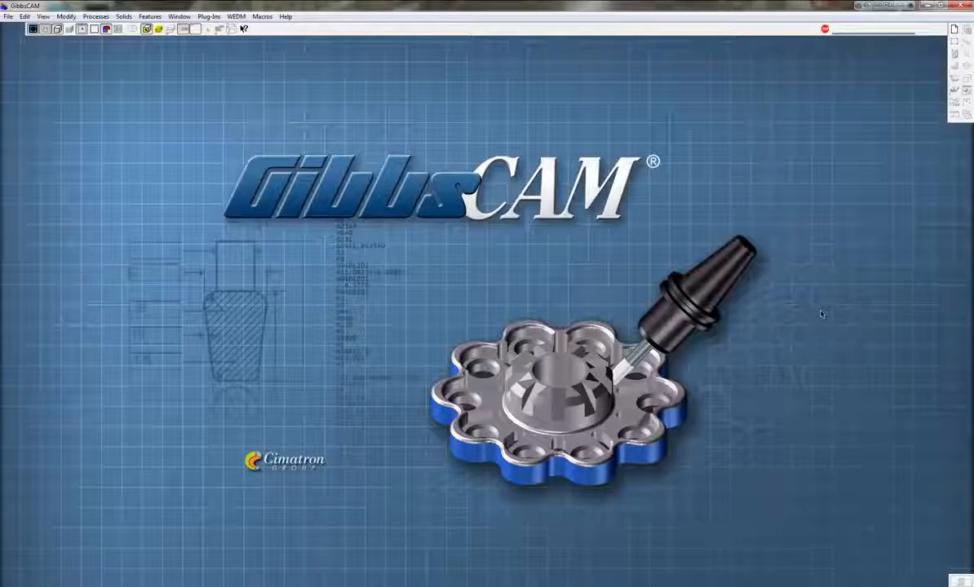
{"action": "mouse_move", "coordinate": [808, 240]}
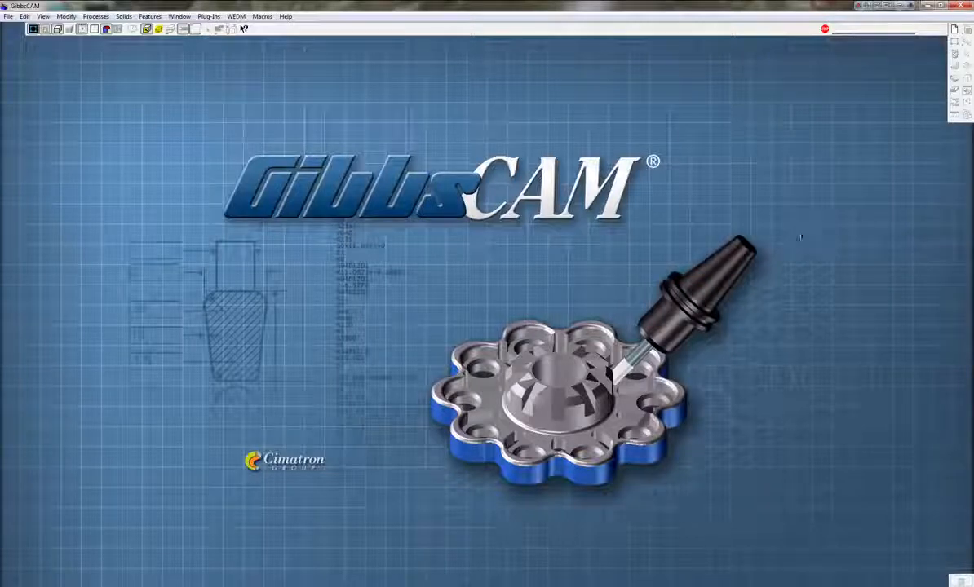
Open Mill Part 5.SLDPRT and accept the default solid import options
{"action": "left_click", "coordinate": [8, 17]}
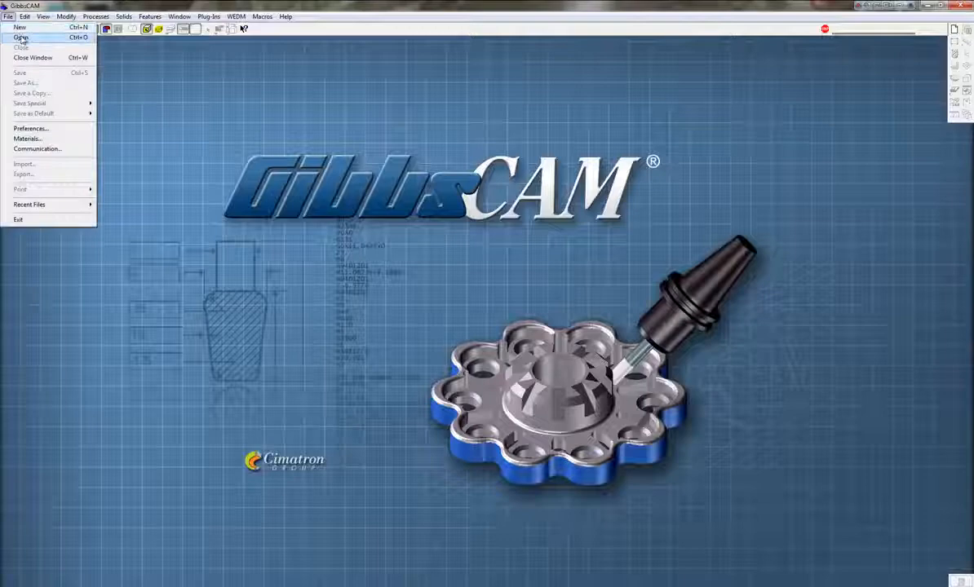
{"action": "left_click", "coordinate": [21, 37]}
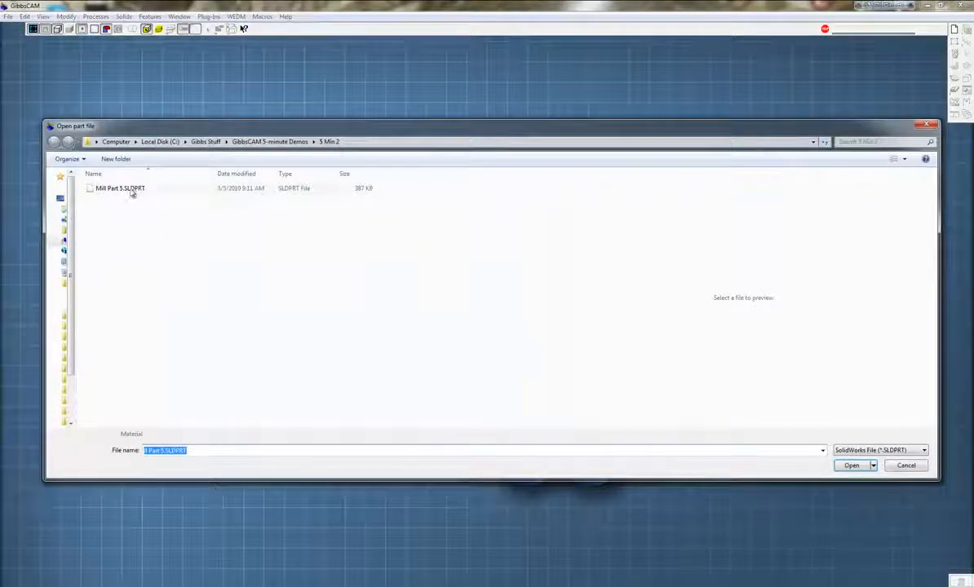
{"action": "left_click", "coordinate": [851, 465]}
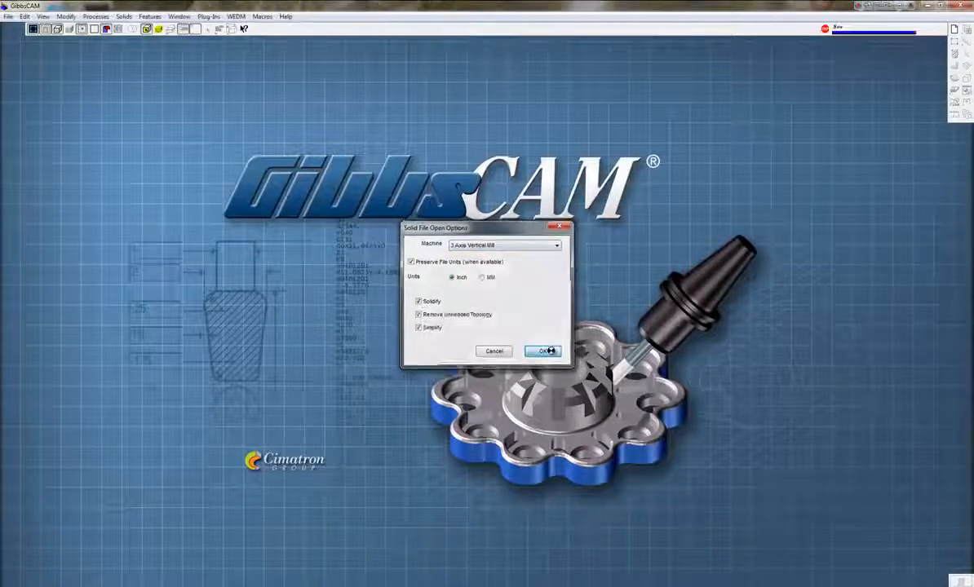
{"action": "left_click", "coordinate": [542, 351]}
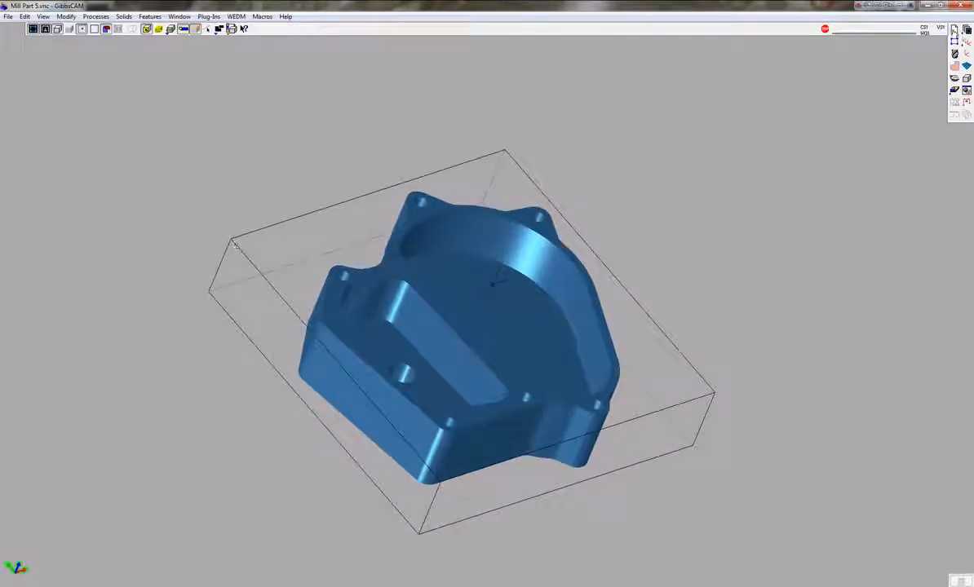
Move the part origin to X -3, Y 2, Z 0, confirming the warning
{"action": "left_click", "coordinate": [65, 16]}
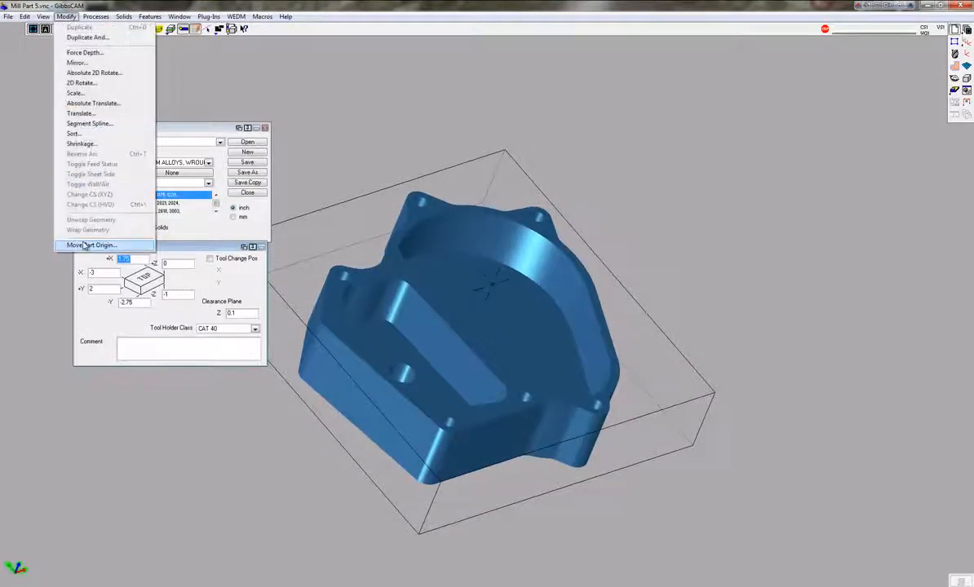
{"action": "left_click", "coordinate": [92, 245]}
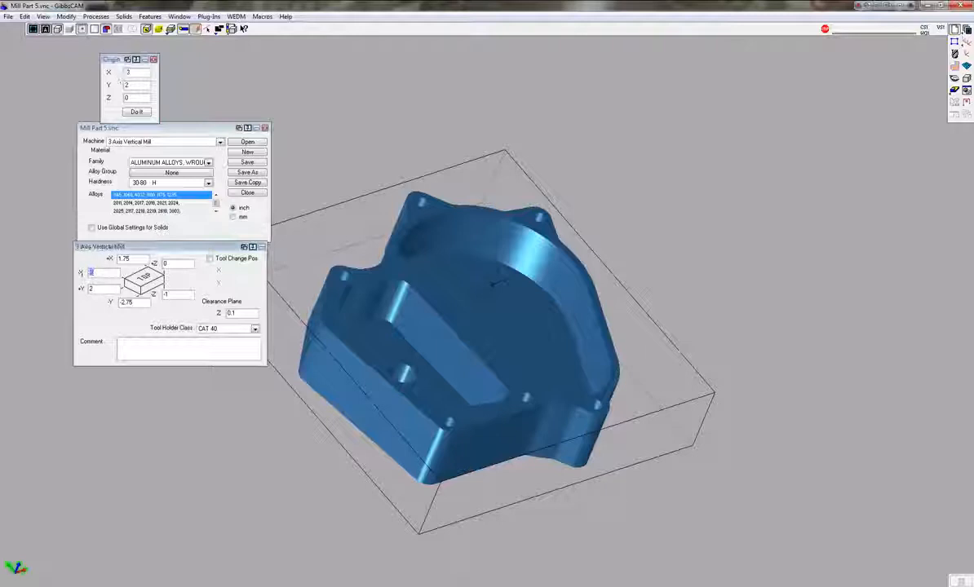
{"action": "type", "text": "-3"}
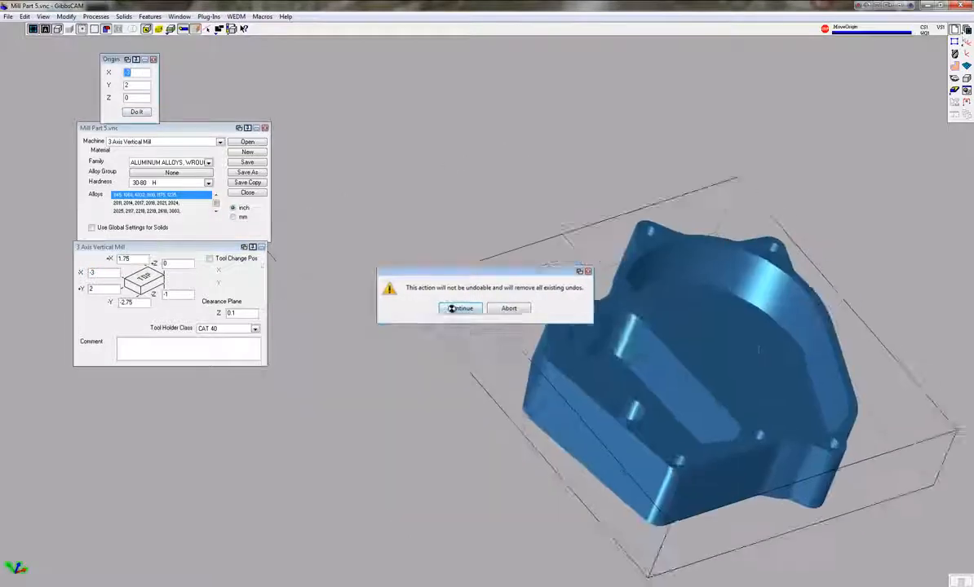
{"action": "left_click", "coordinate": [460, 308]}
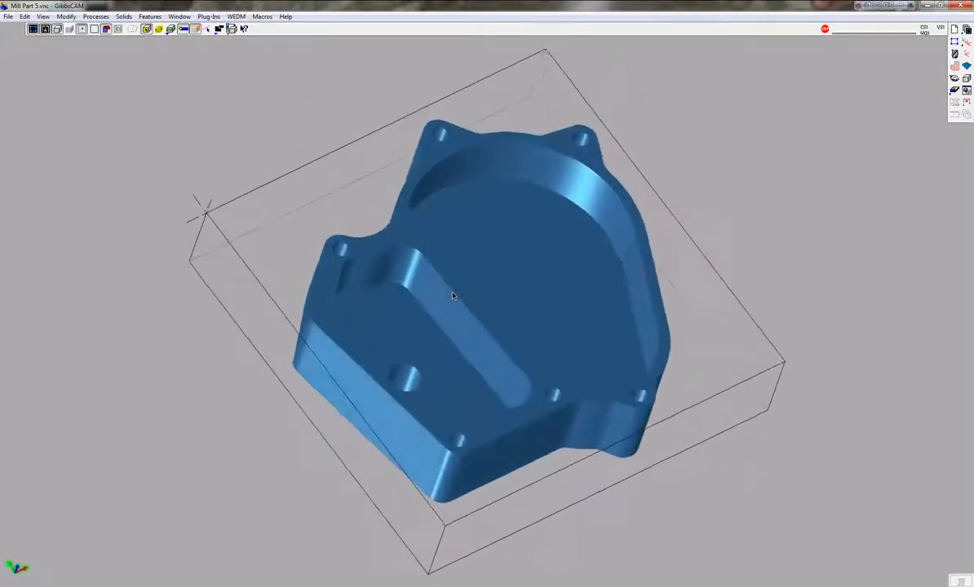
Orbit to the top face and extract its edges as wireframe geometry
{"action": "left_click_drag", "start_coordinate": [452, 296], "coordinate": [418, 300]}
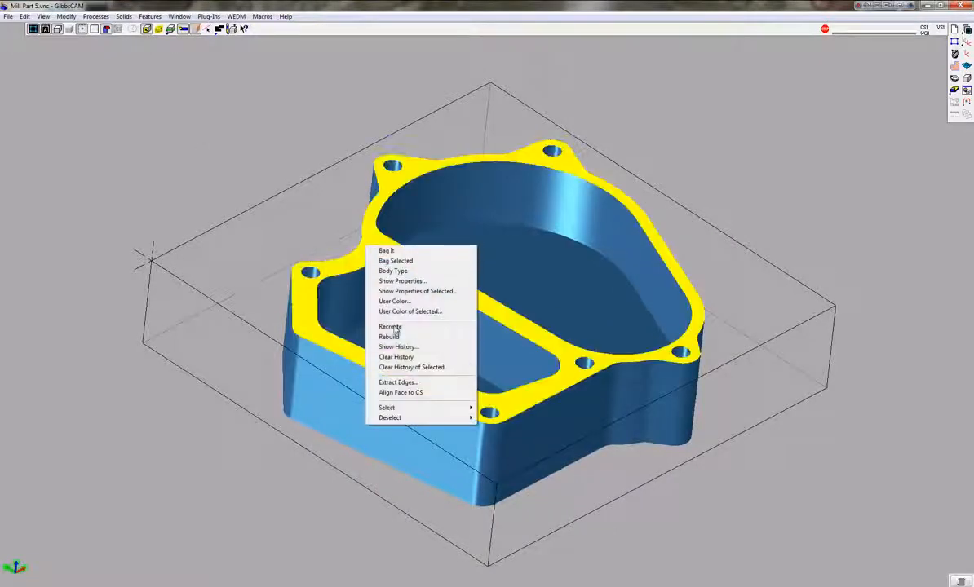
{"action": "left_click", "coordinate": [397, 382]}
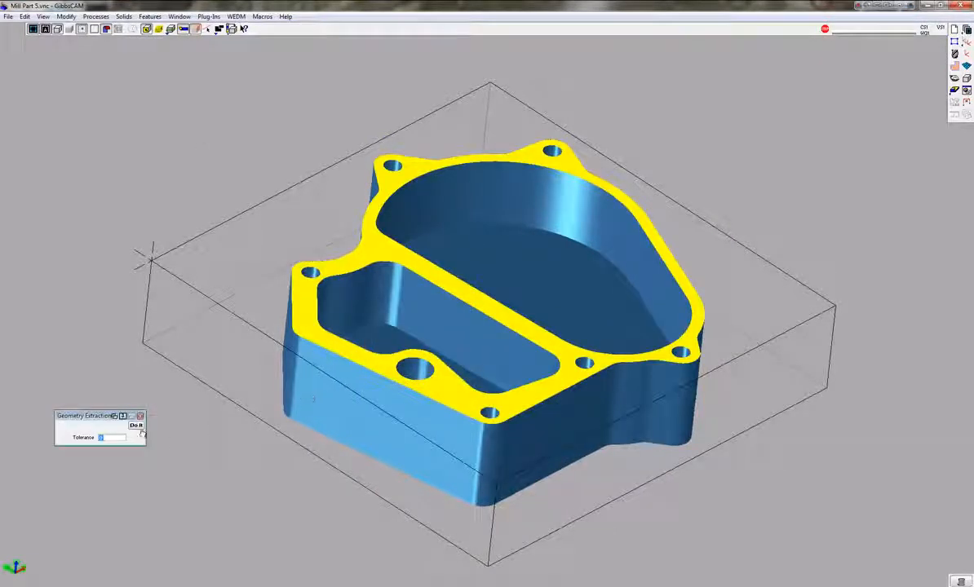
{"action": "left_click", "coordinate": [135, 425]}
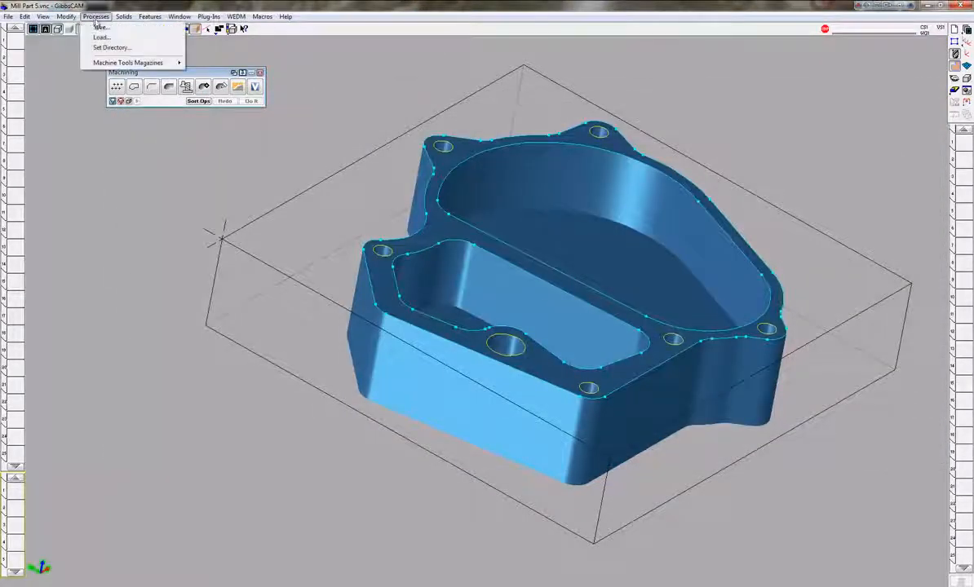
{"action": "mouse_move", "coordinate": [128, 63]}
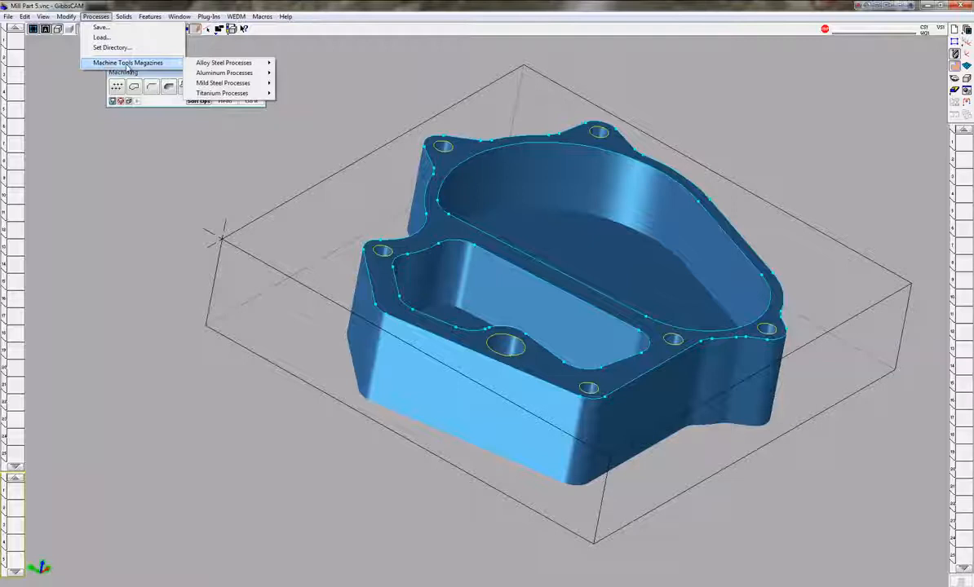
{"action": "mouse_move", "coordinate": [223, 82]}
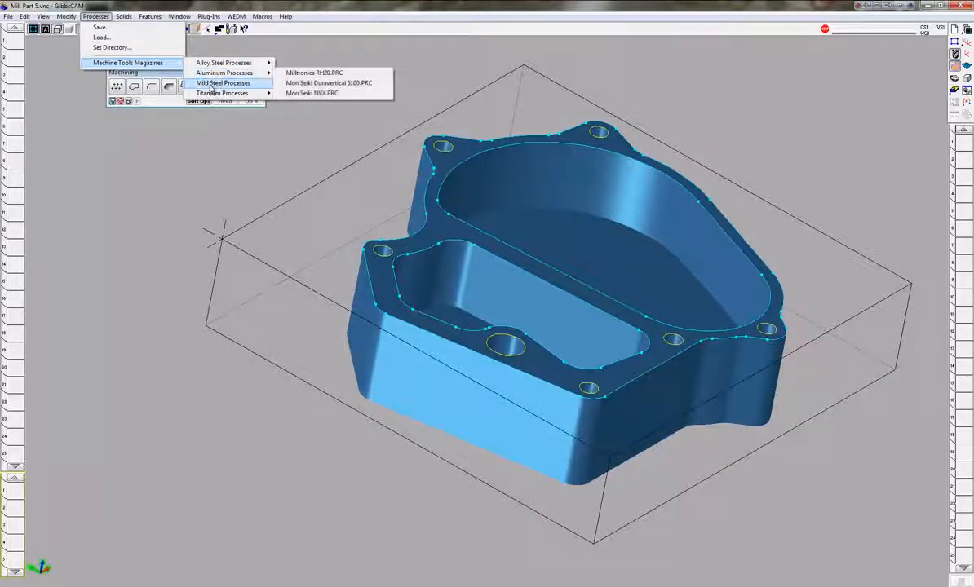
{"action": "mouse_move", "coordinate": [224, 73]}
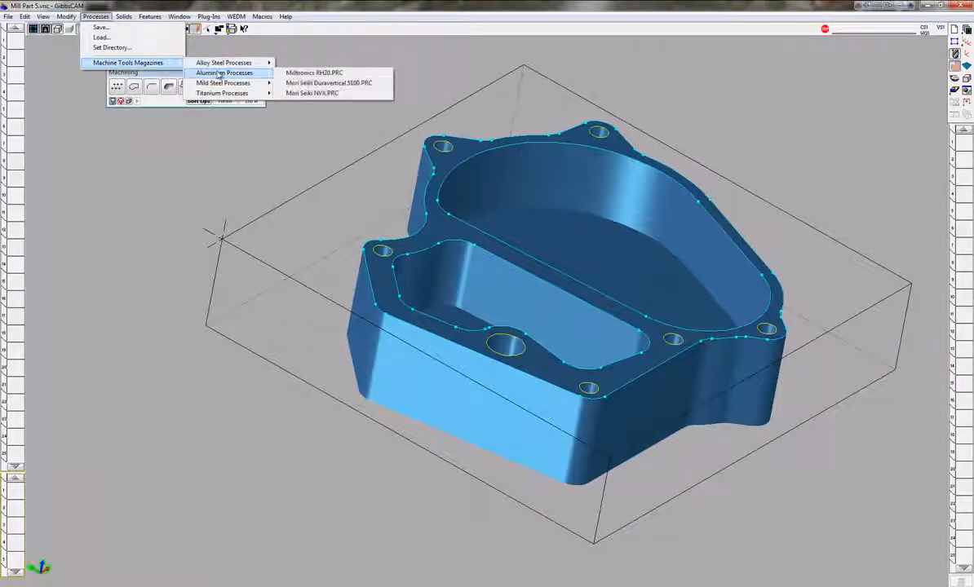
{"action": "mouse_move", "coordinate": [328, 83]}
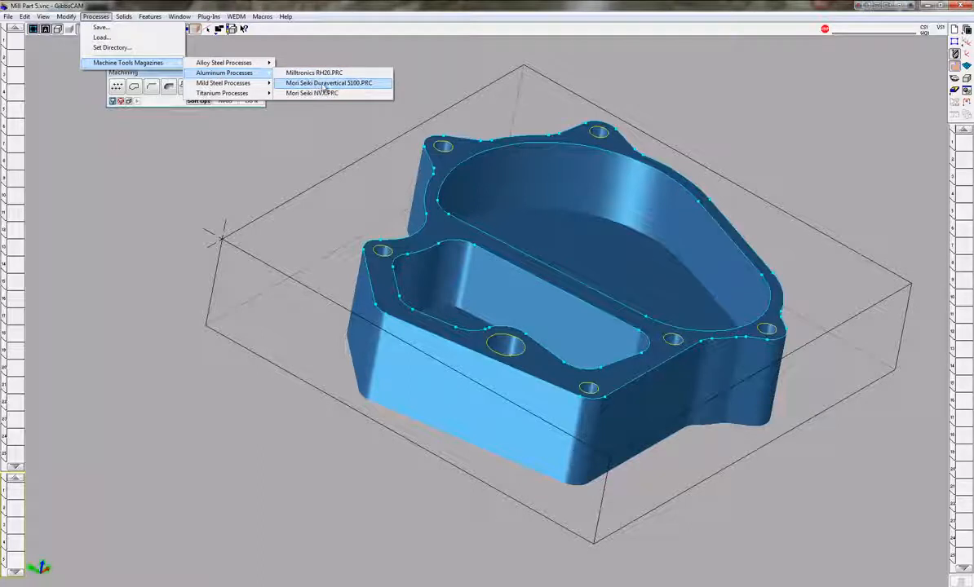
Load the Mori Seiki Duravertical 5100.PRC aluminum process magazine
{"action": "left_click", "coordinate": [329, 82]}
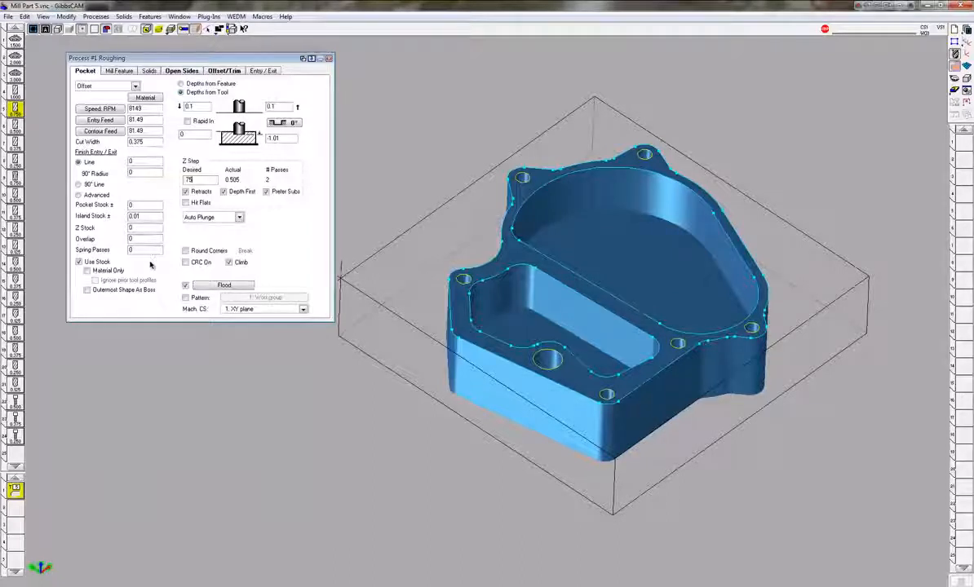
Enable Outermost Shape As Boss, review Open Sides, then return to Pocket settings
{"action": "left_click", "coordinate": [88, 290]}
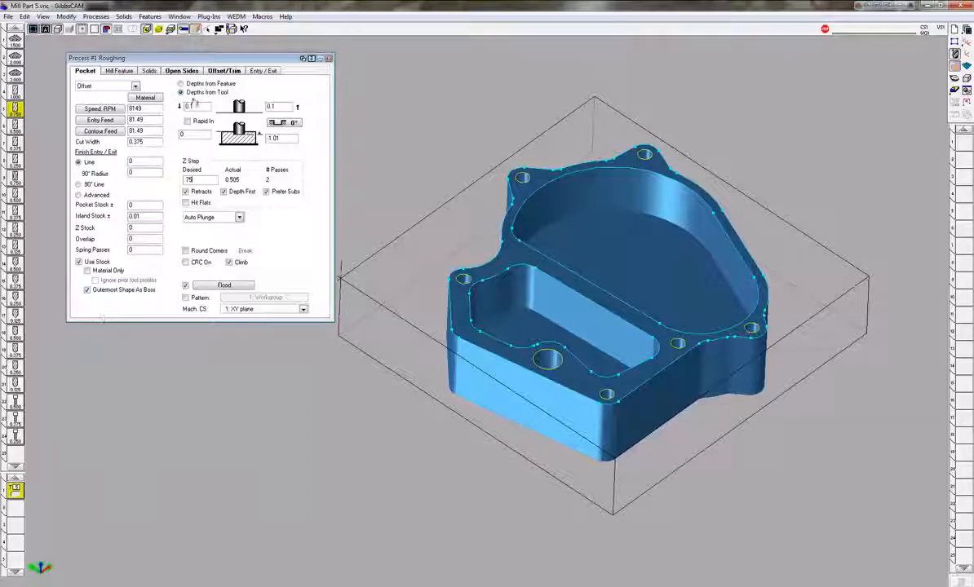
{"action": "left_click", "coordinate": [182, 70]}
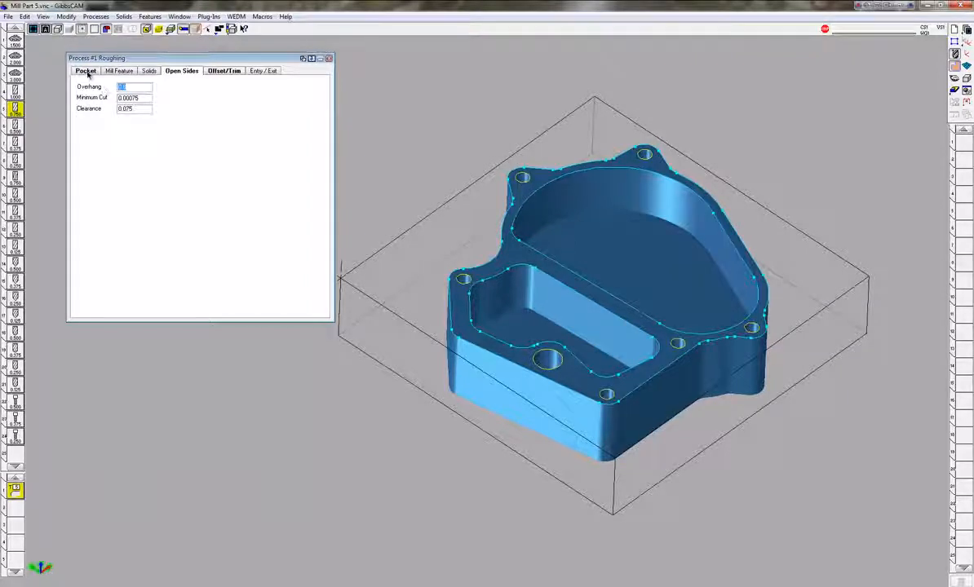
{"action": "left_click", "coordinate": [86, 70]}
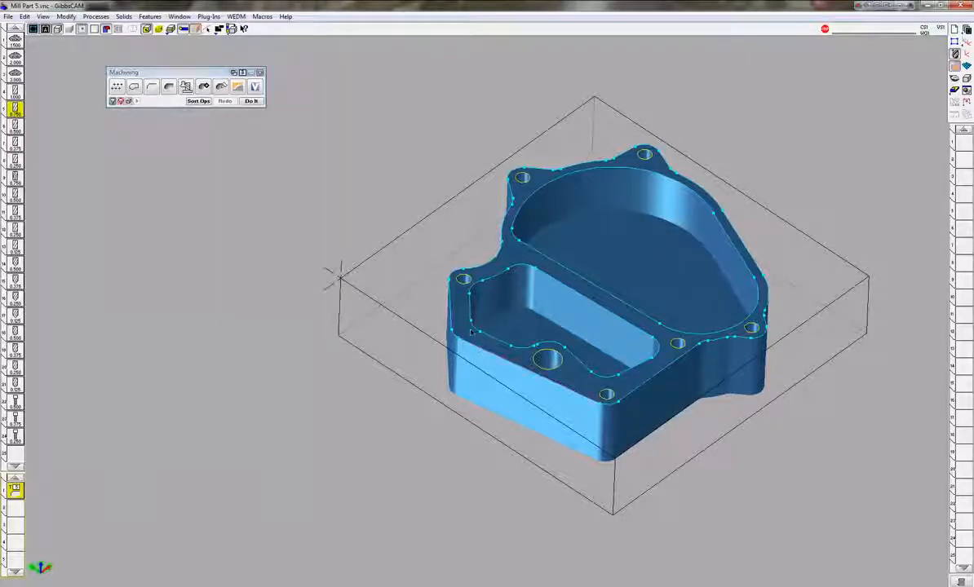
Run Do It to compute the roughing toolpath around the part
{"action": "left_click", "coordinate": [251, 101]}
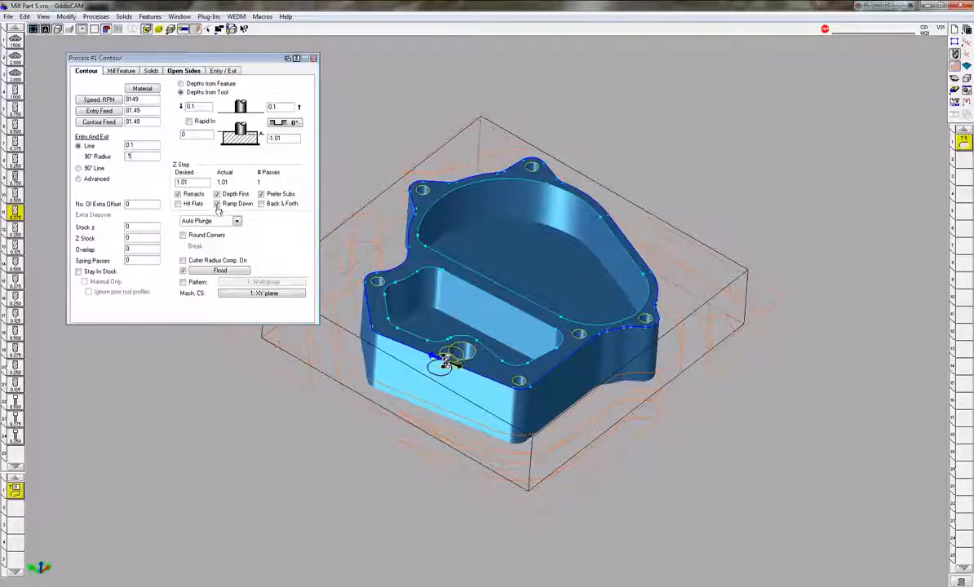
Turn on Ramp Down for the contour process
{"action": "left_click", "coordinate": [217, 203]}
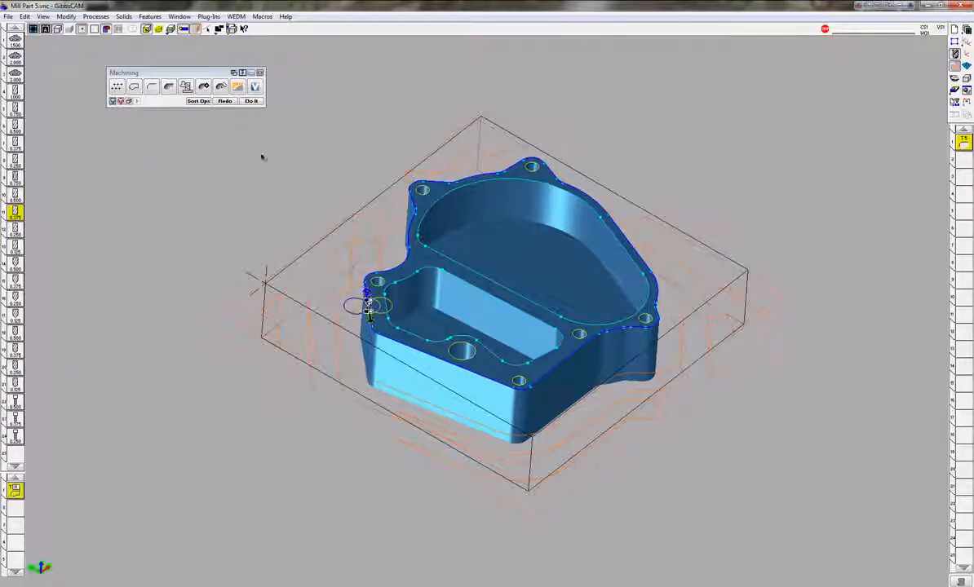
{"action": "left_click", "coordinate": [251, 100]}
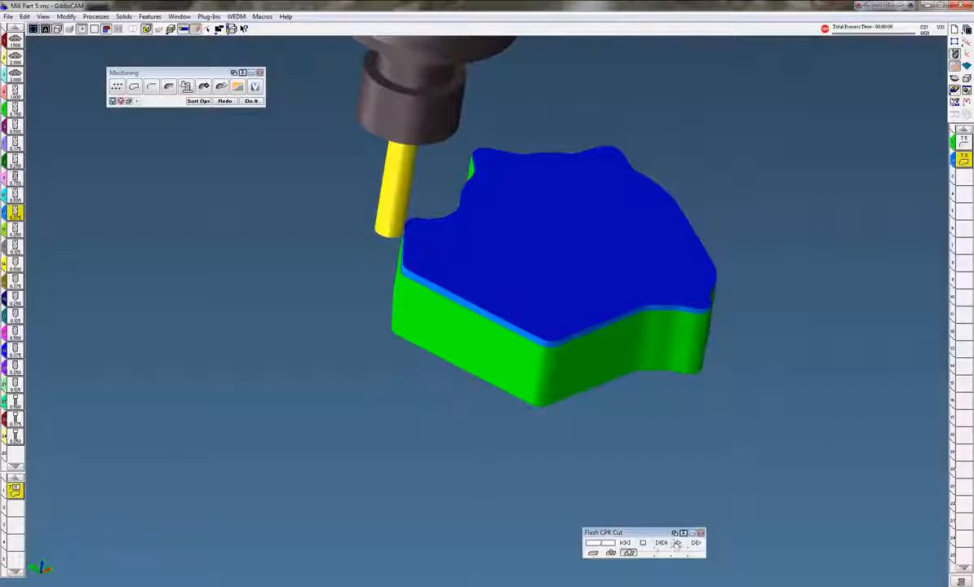
Play the Flash CPR cut-part rendering to watch the tool machine the profile
{"action": "left_click", "coordinate": [677, 543]}
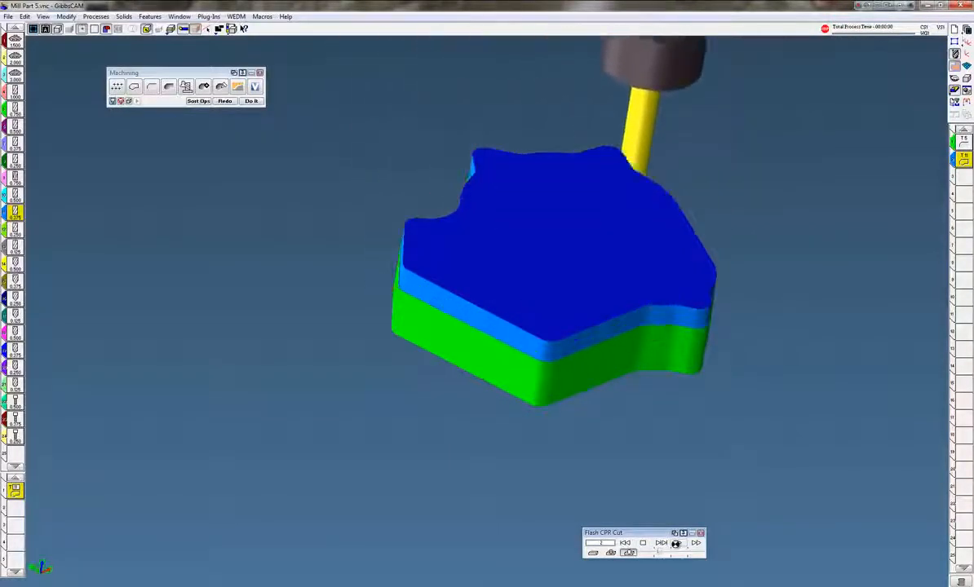
{"action": "left_click", "coordinate": [677, 543]}
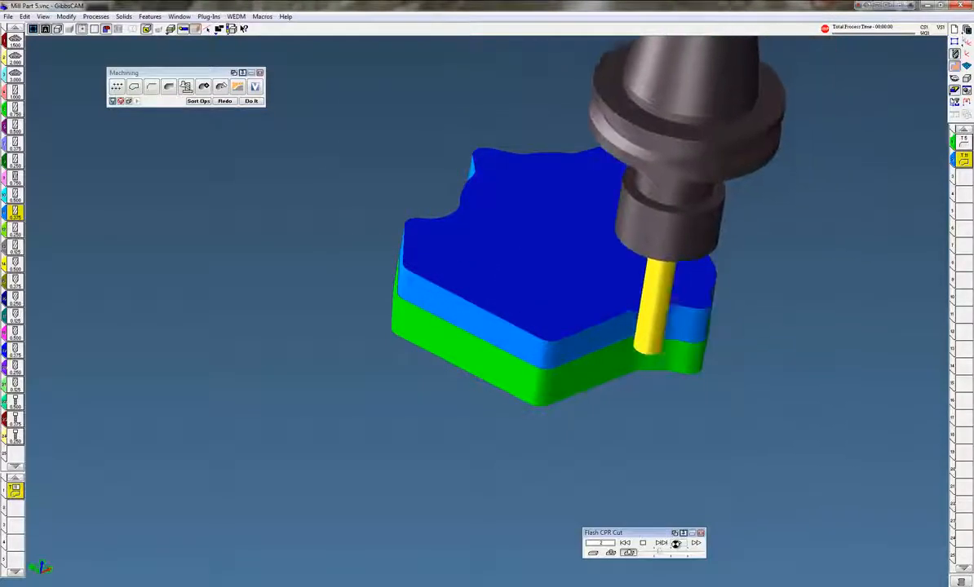